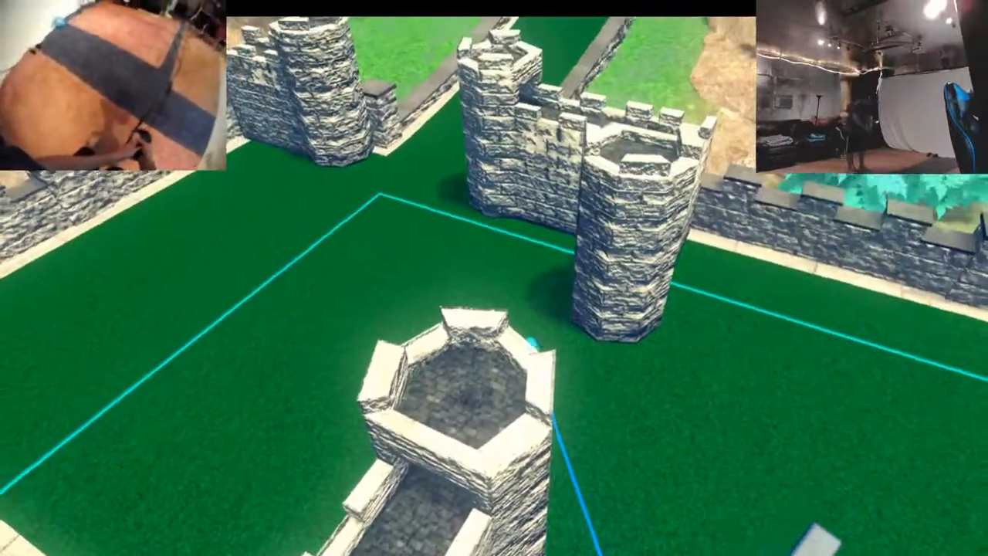
{"action": "mouse_move", "coordinate": [494, 278]}
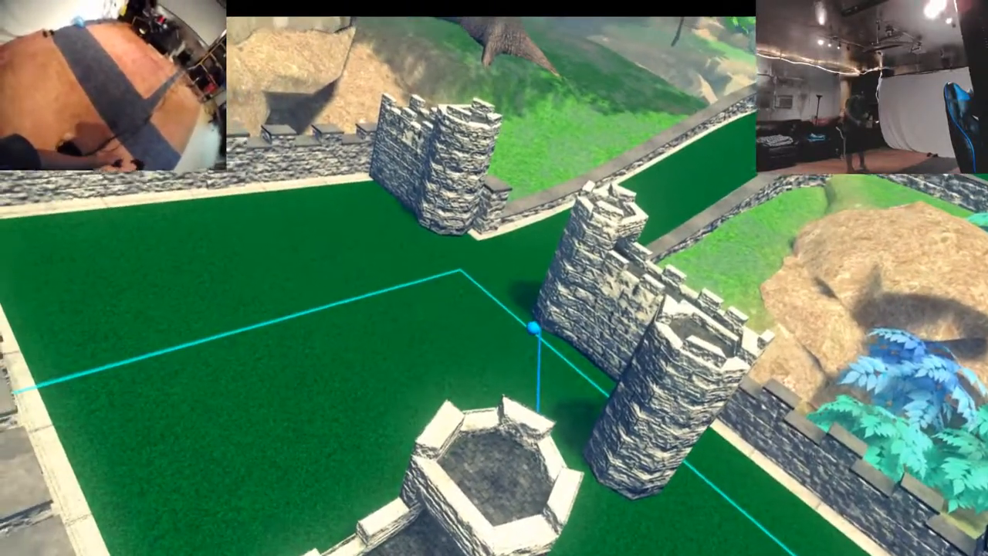